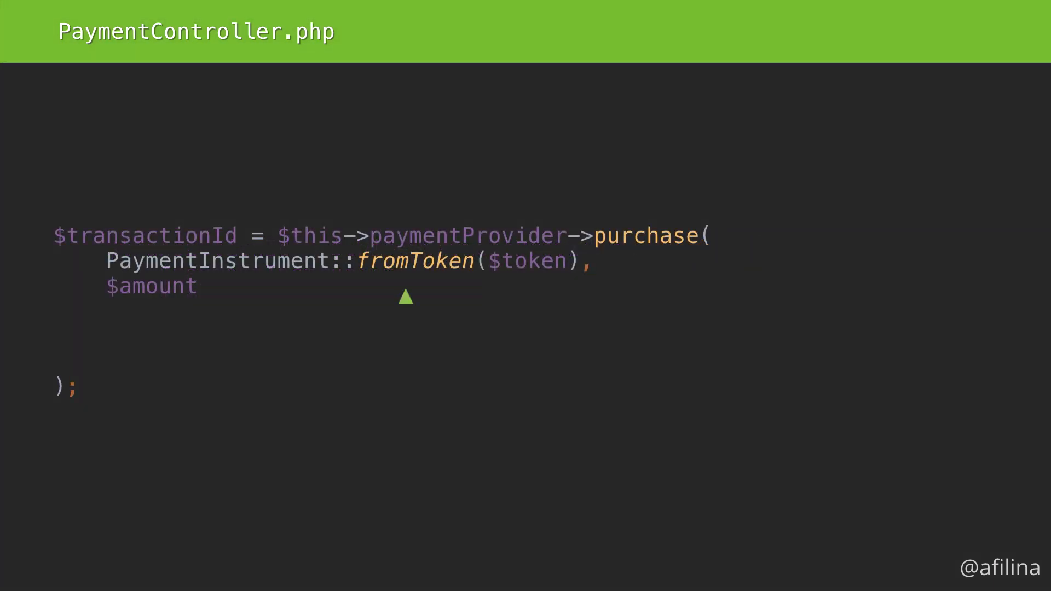
- Replace the $amount argument with an AmountWithCurrency::fromCentsAndCurrency( call in the purchase code
{"action": "type", "text": "Stati"}
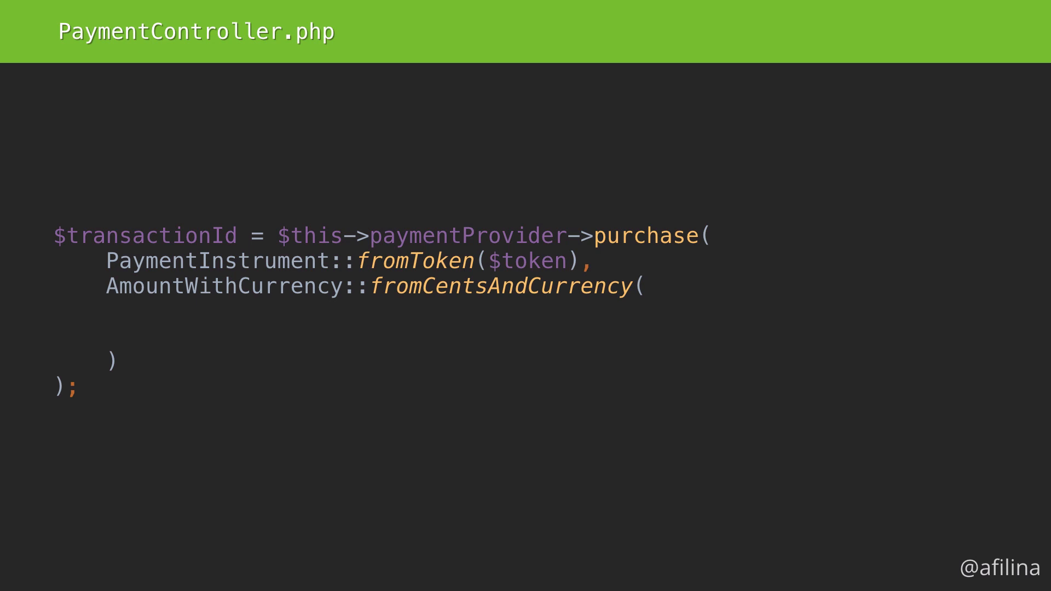
{"action": "type", "text": "250,"}
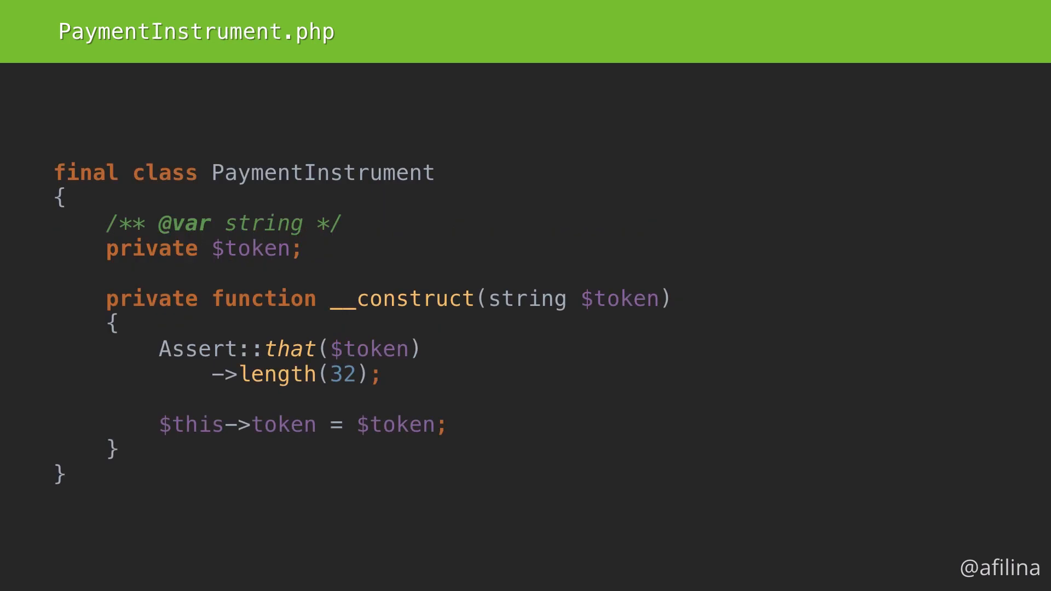
{"action": "double_click", "coordinate": [573, 299]}
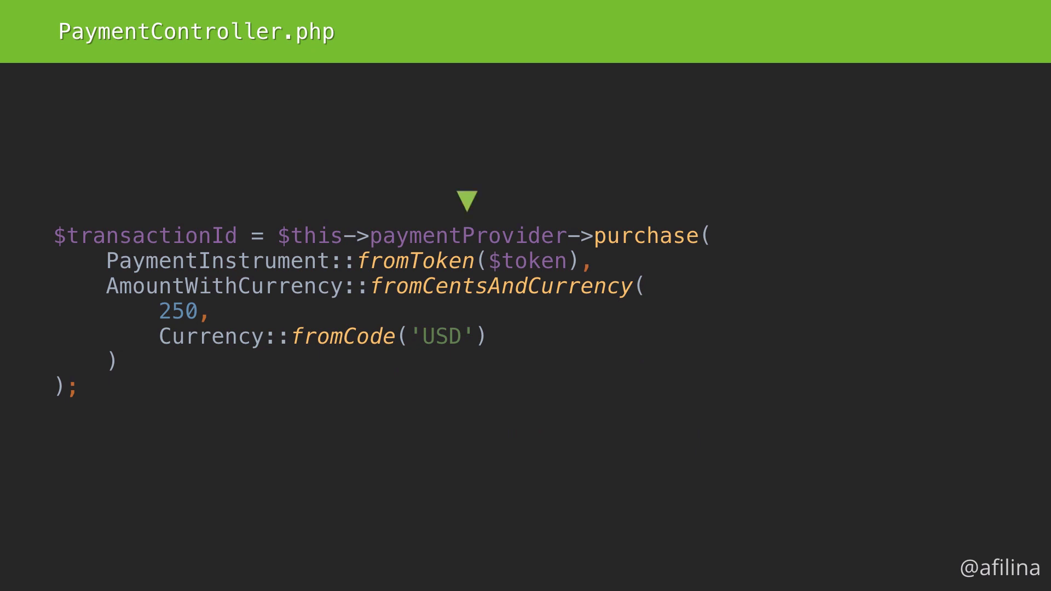
- Caption the slide "Use interfaces" above the purchase call code
{"action": "type", "text": "Use interf"}
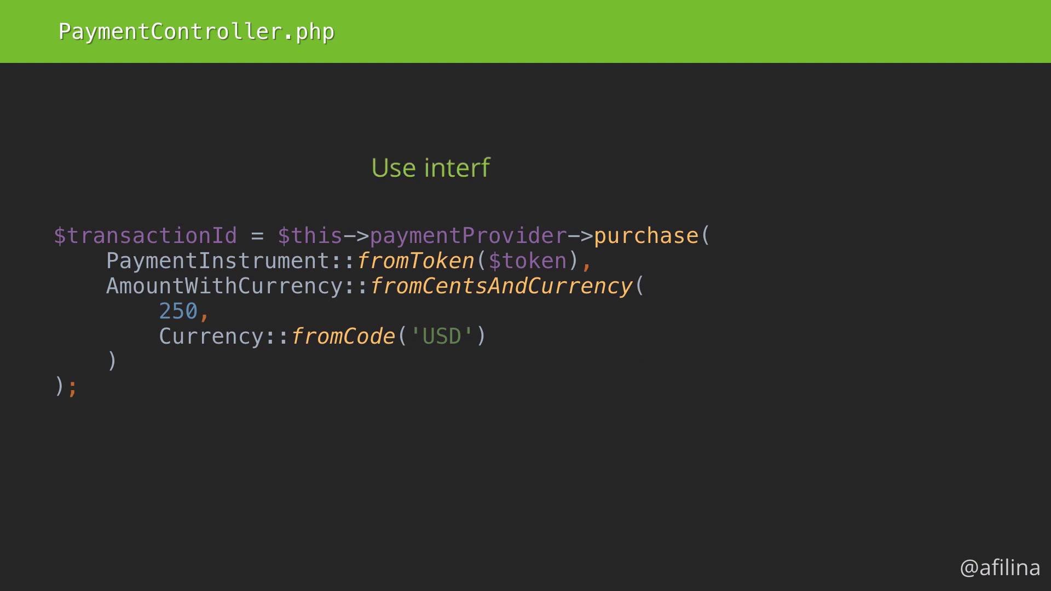
{"action": "type", "text": "aces"}
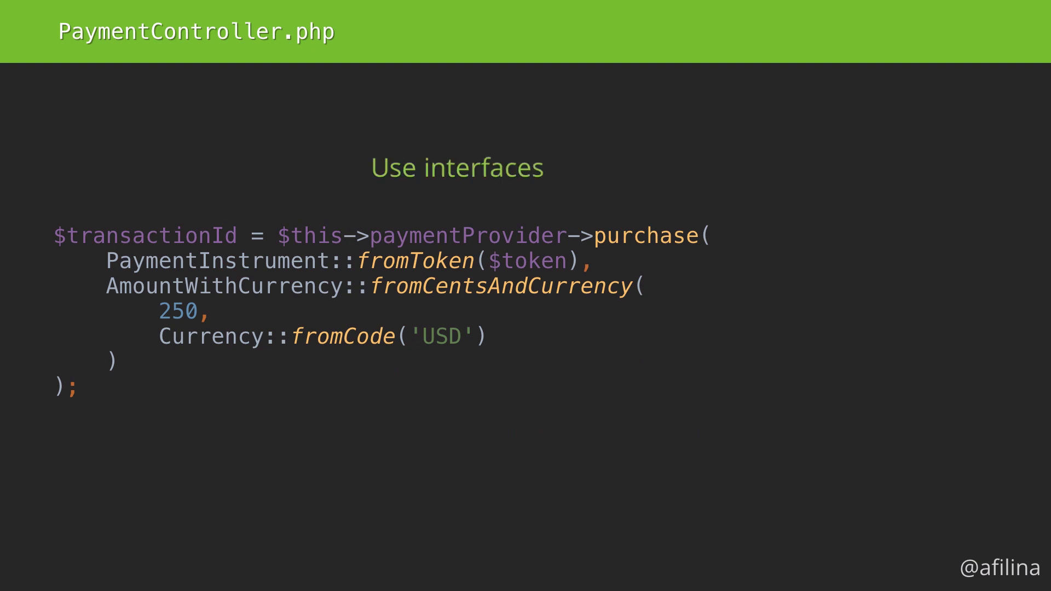